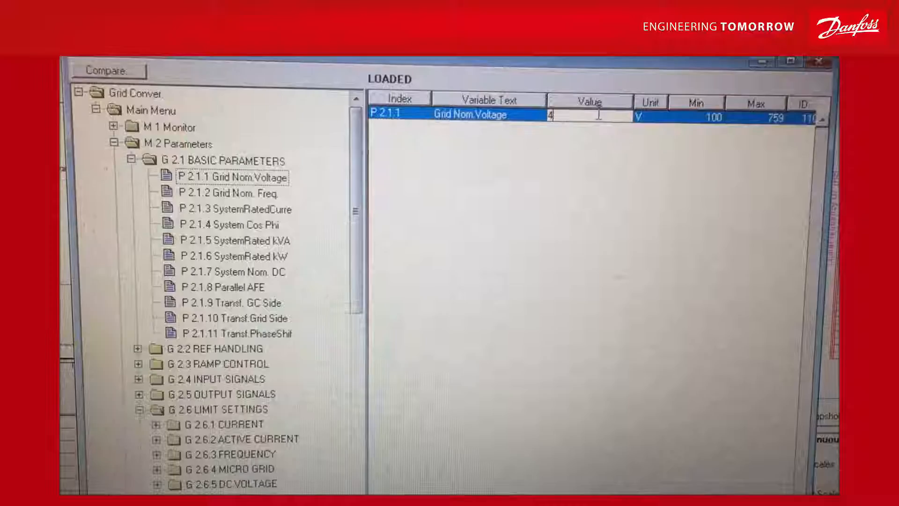
type("18")
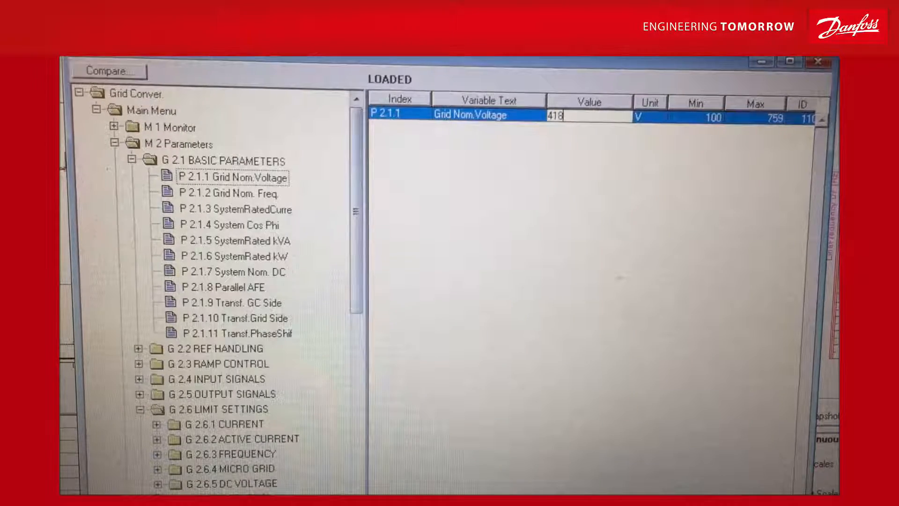